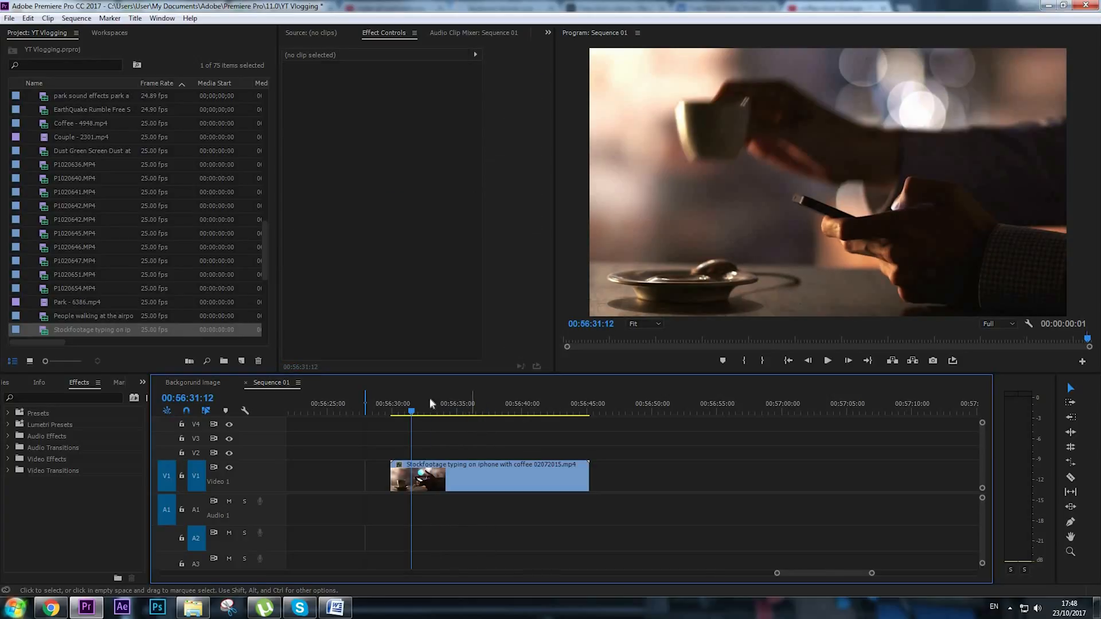
Step: Begin a new sequence with Custom editing mode and a 15.00 frames/second timebase
click(418, 476)
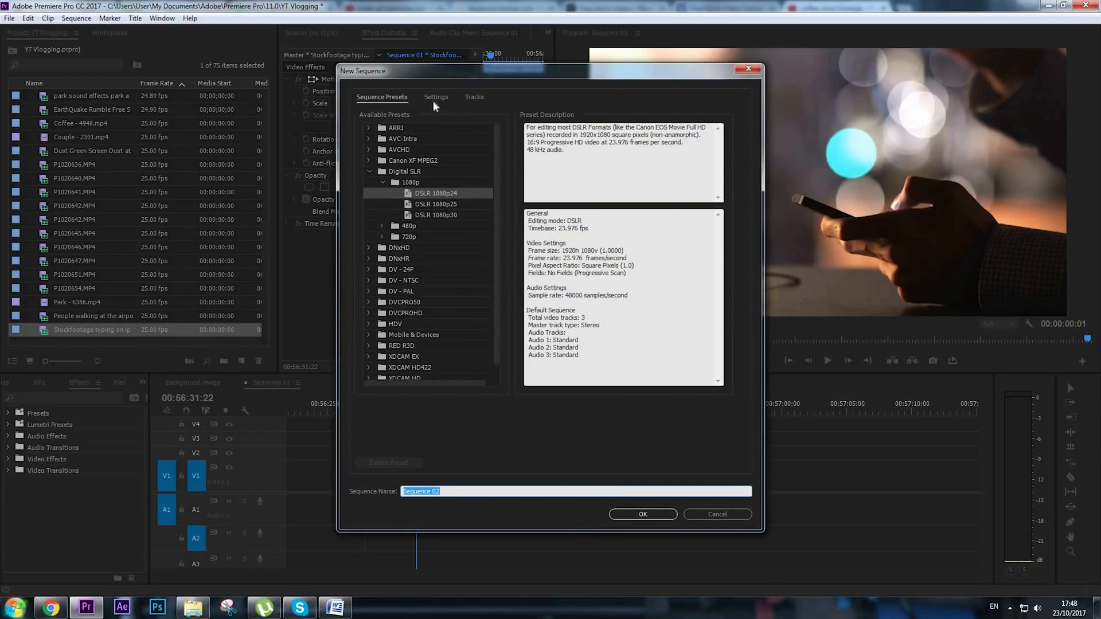
click(436, 96)
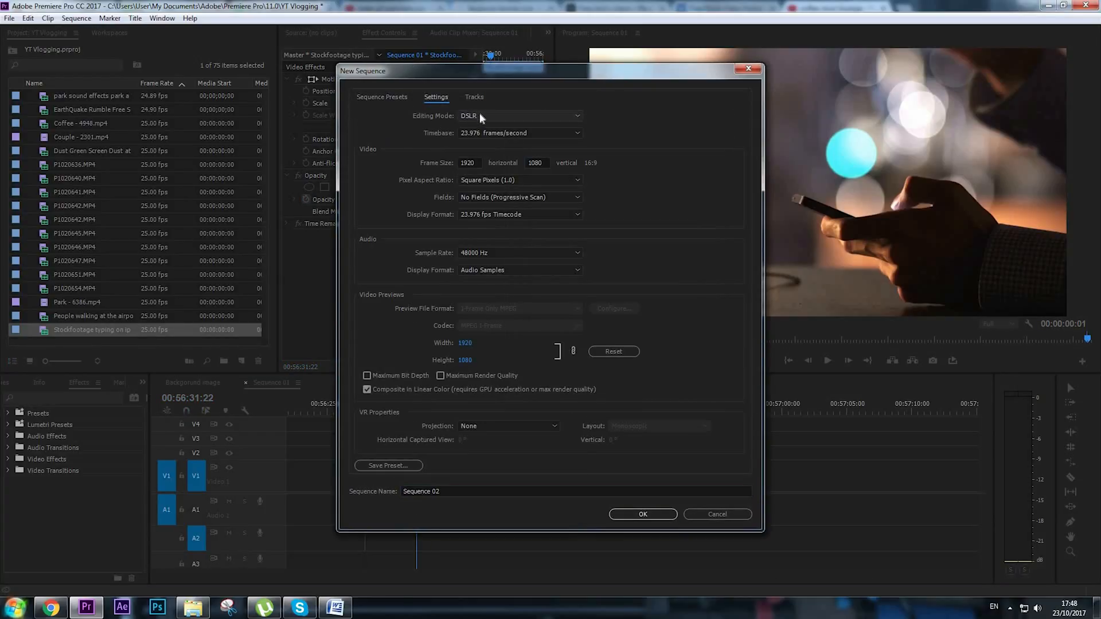
click(519, 116)
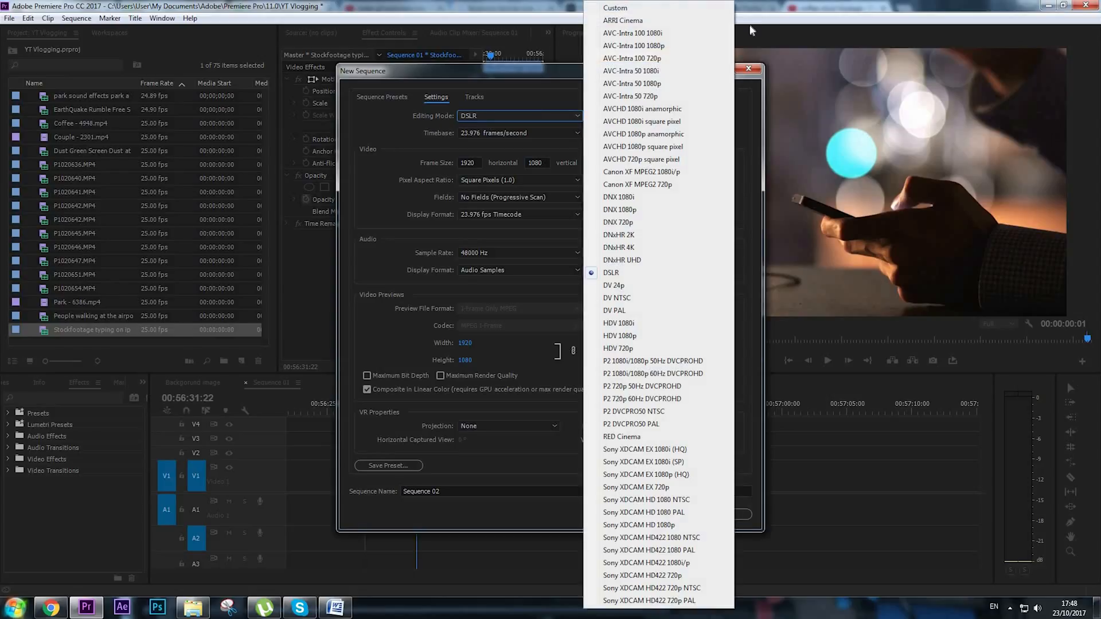
click(613, 8)
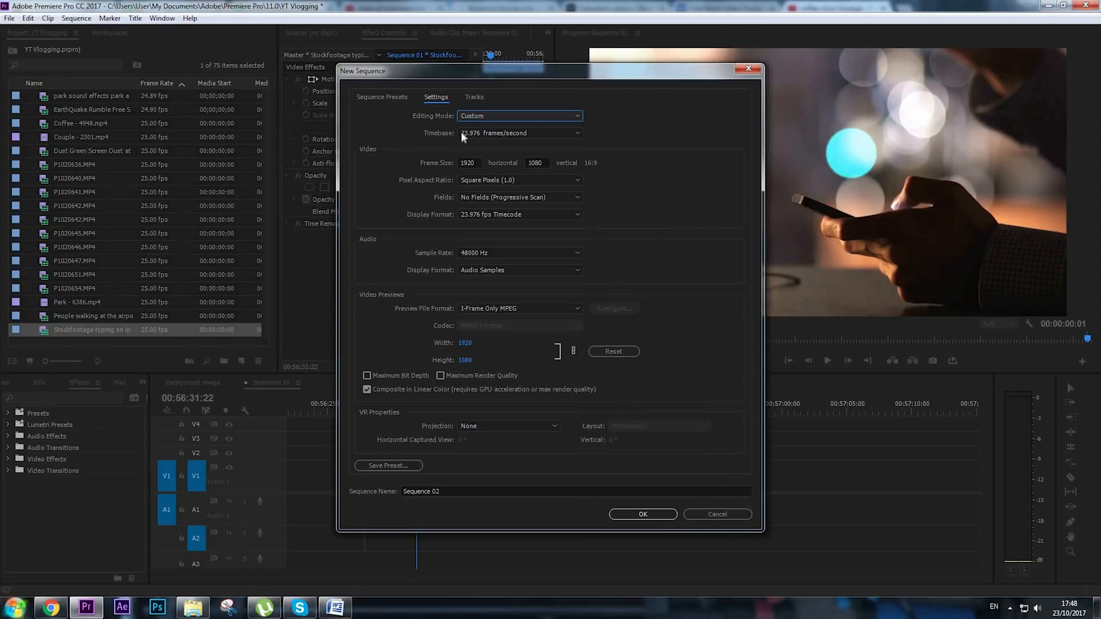
click(519, 133)
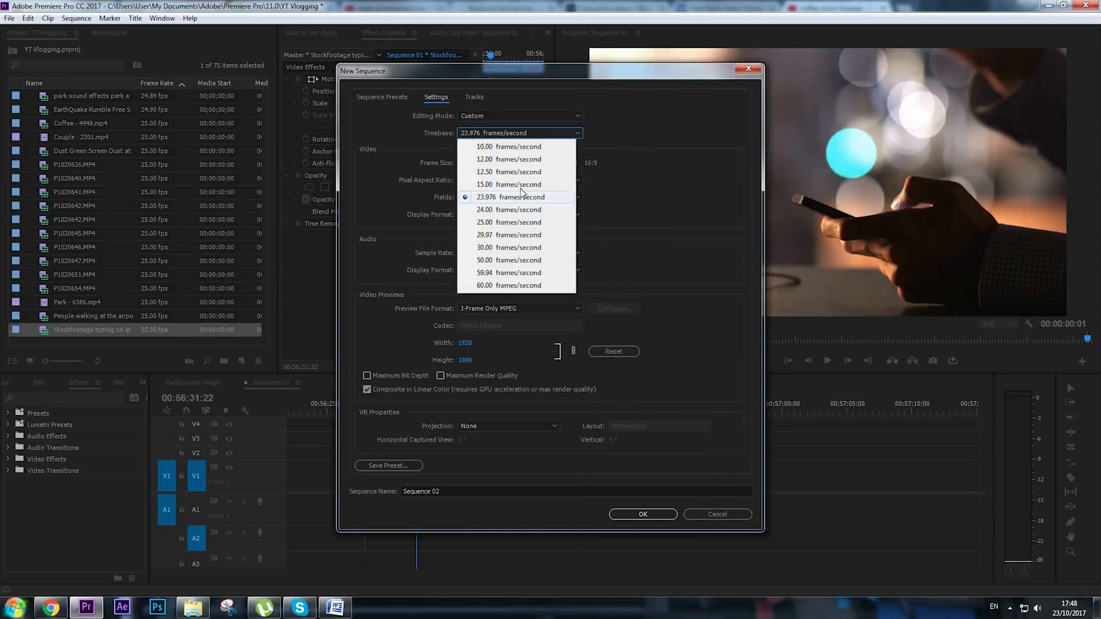
click(509, 183)
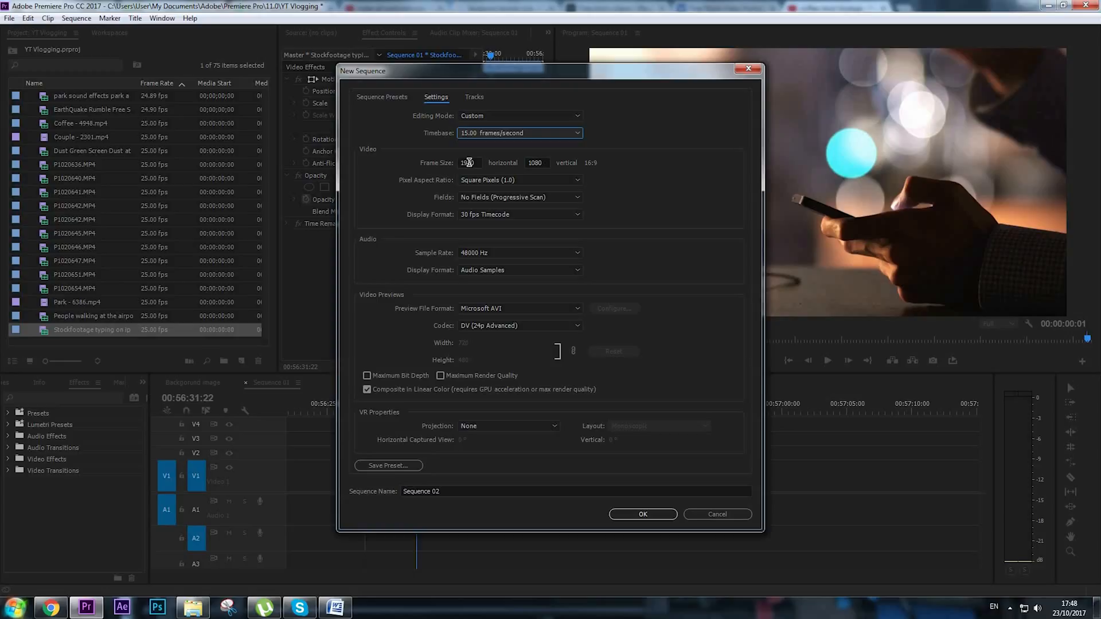
Step: Set the frame size to 851 by 315, display time in Frames, and create Sequence 02
triple_click(468, 161)
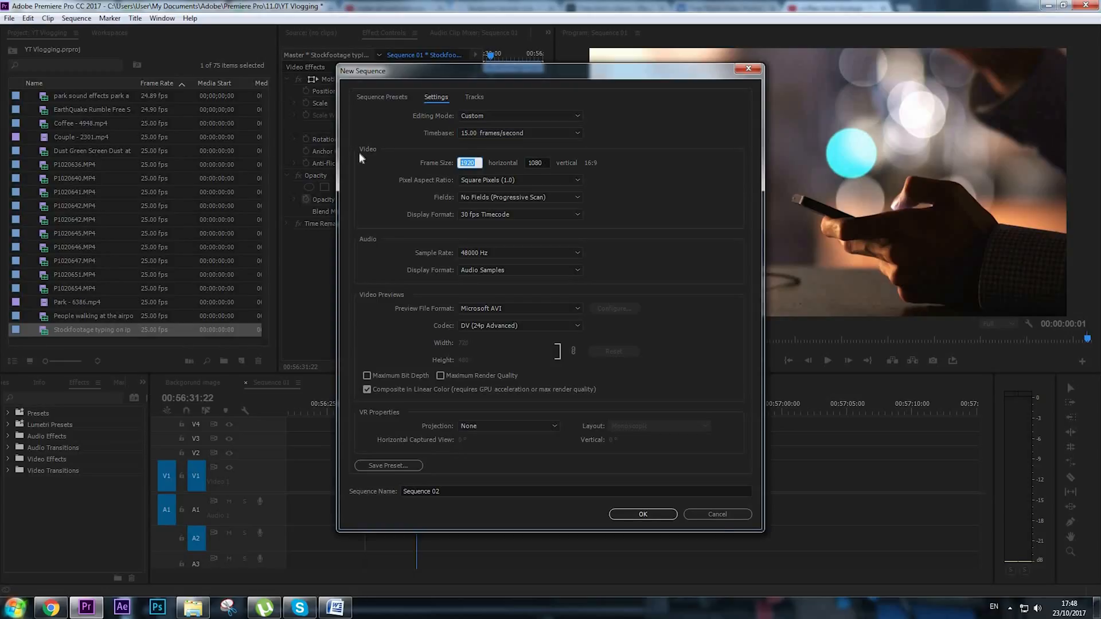
text(851)
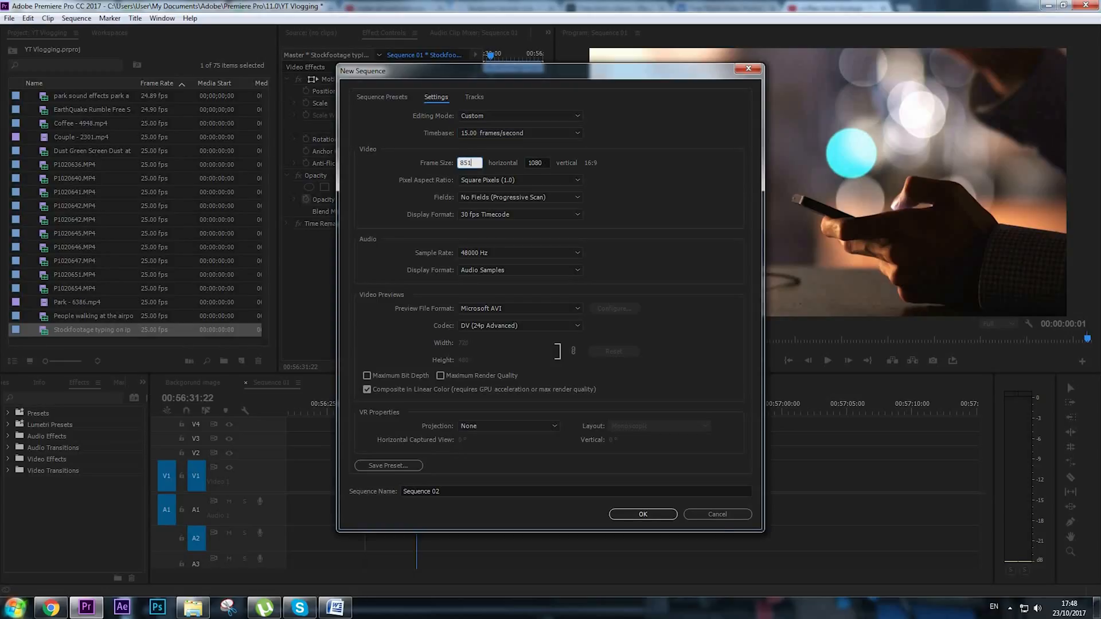
text(3)
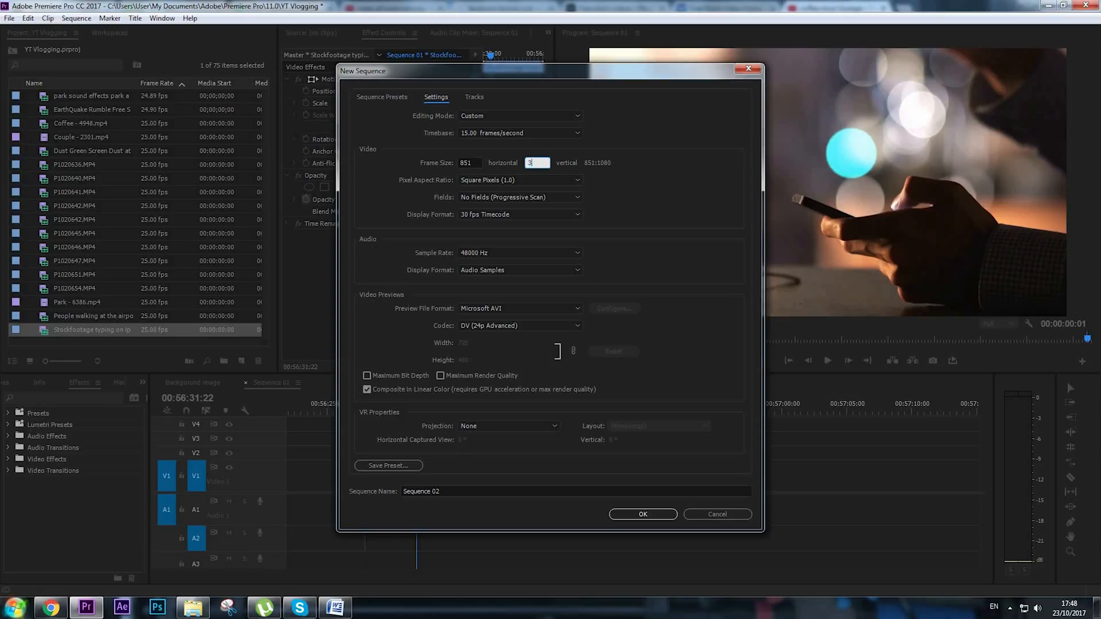
text(15)
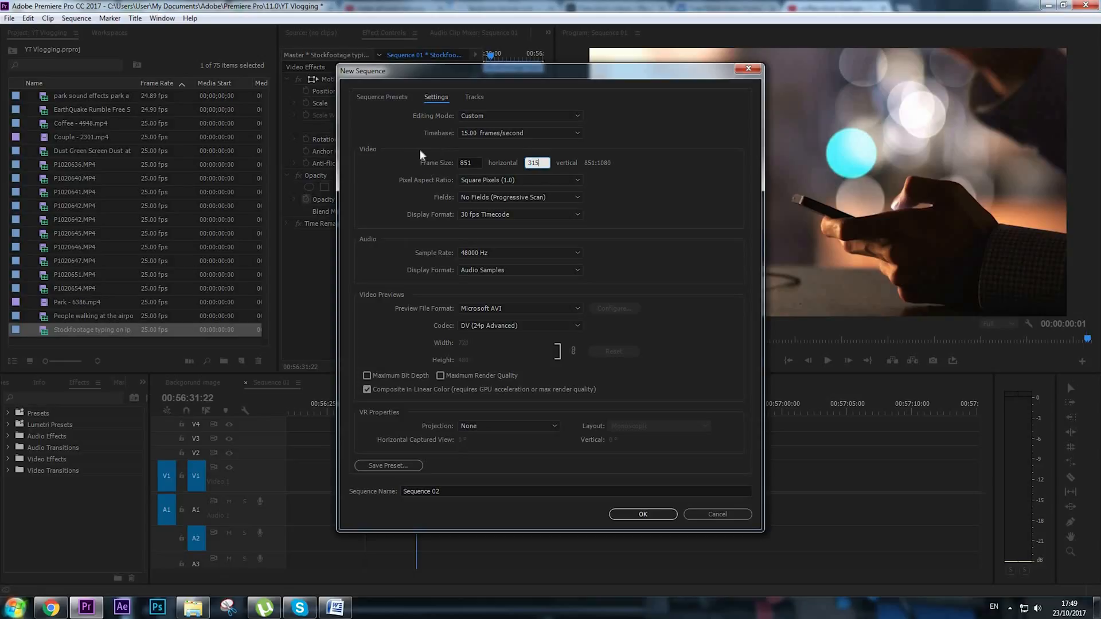
mouse_move(419, 173)
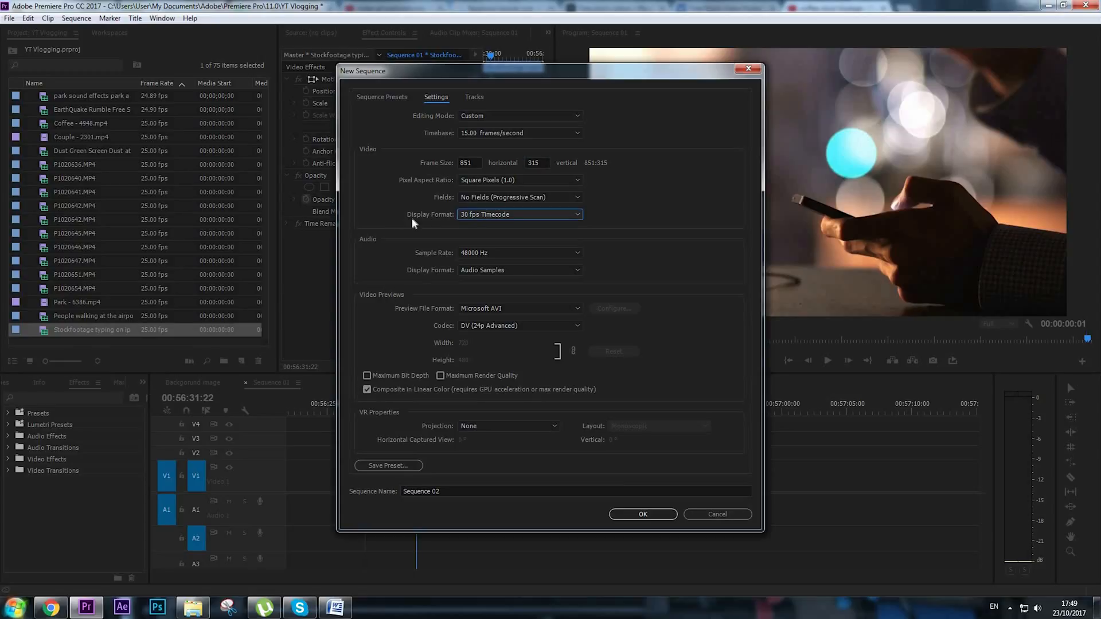
click(519, 214)
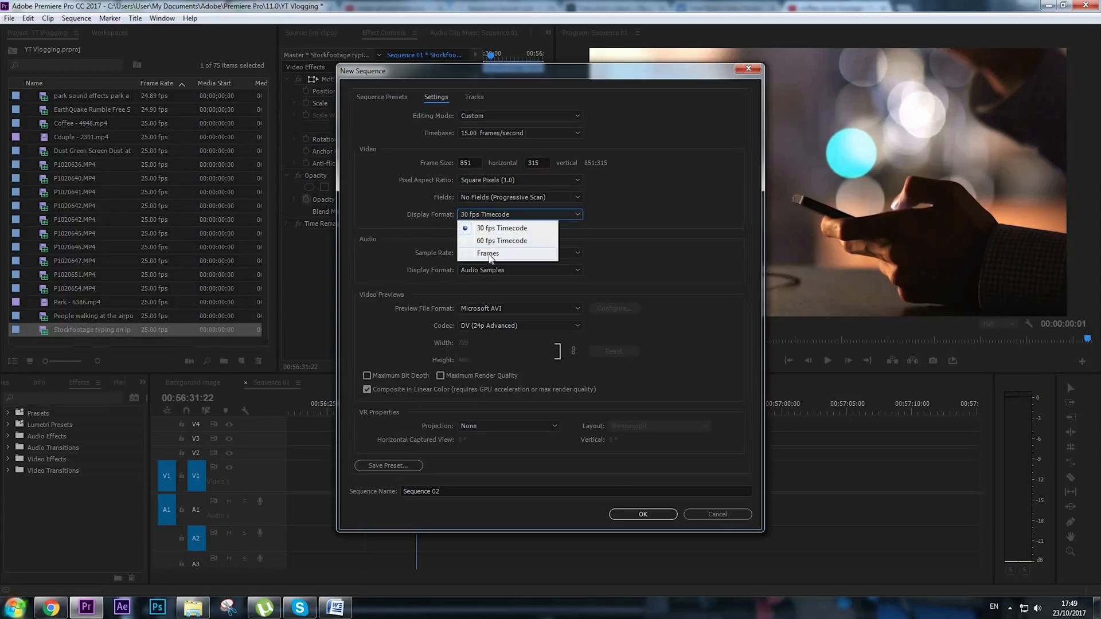
click(489, 253)
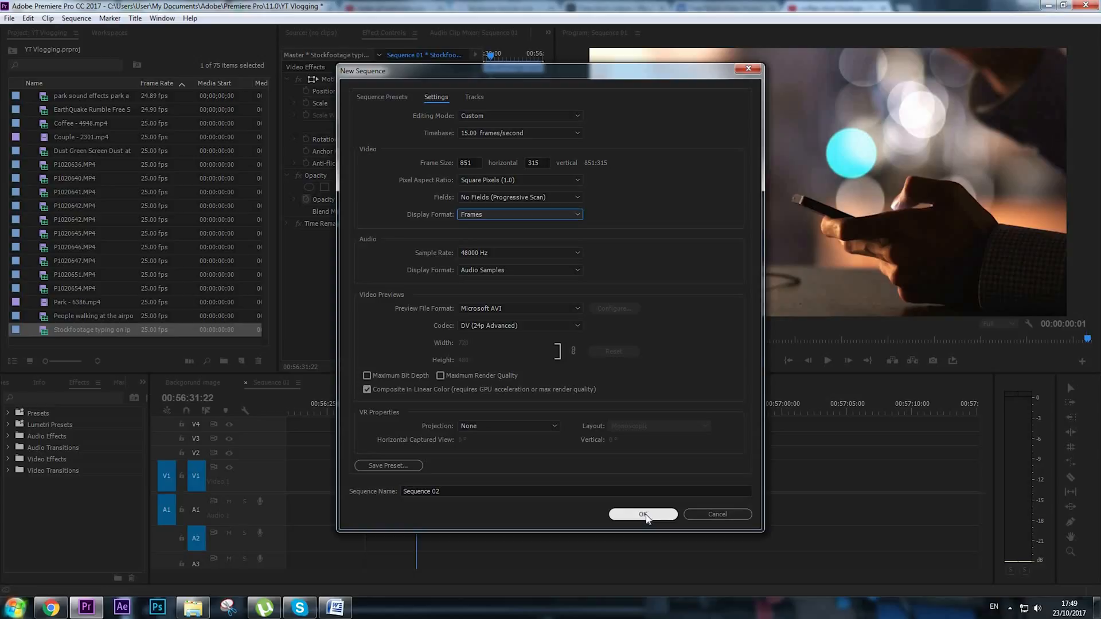
click(643, 513)
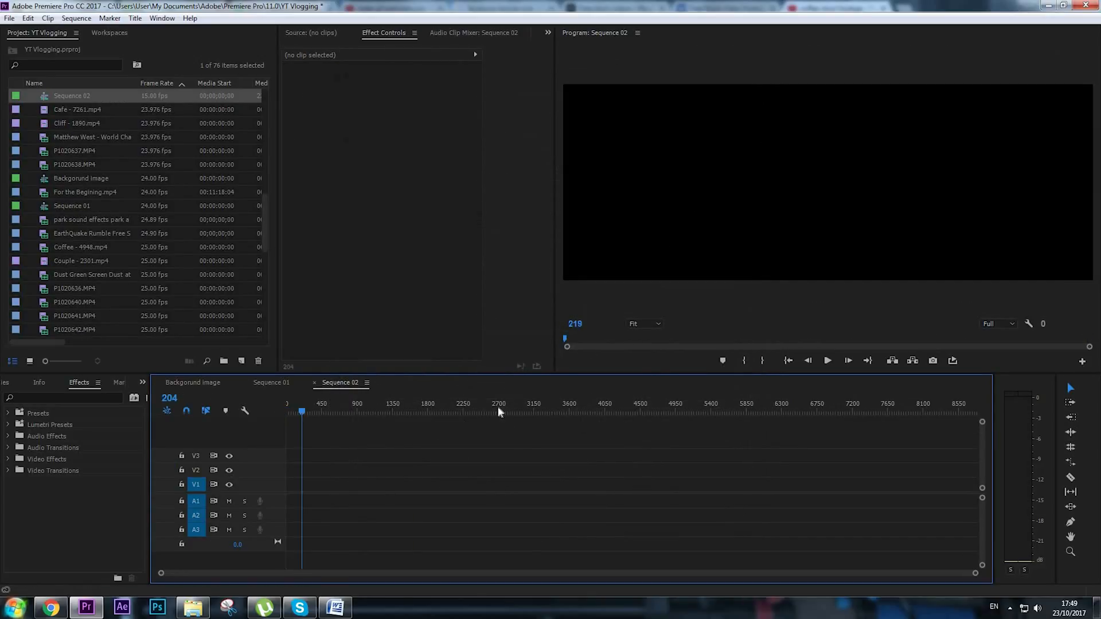
Step: Put the coffee-cup clip on the Sequence 02 timeline and select it for scaling
click(349, 412)
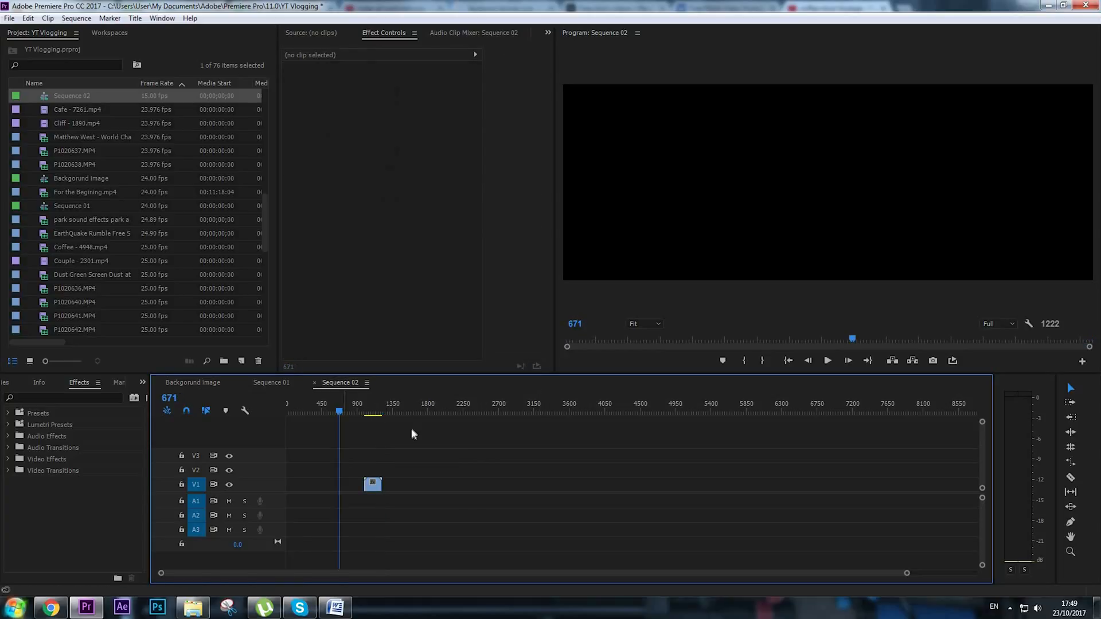
click(371, 484)
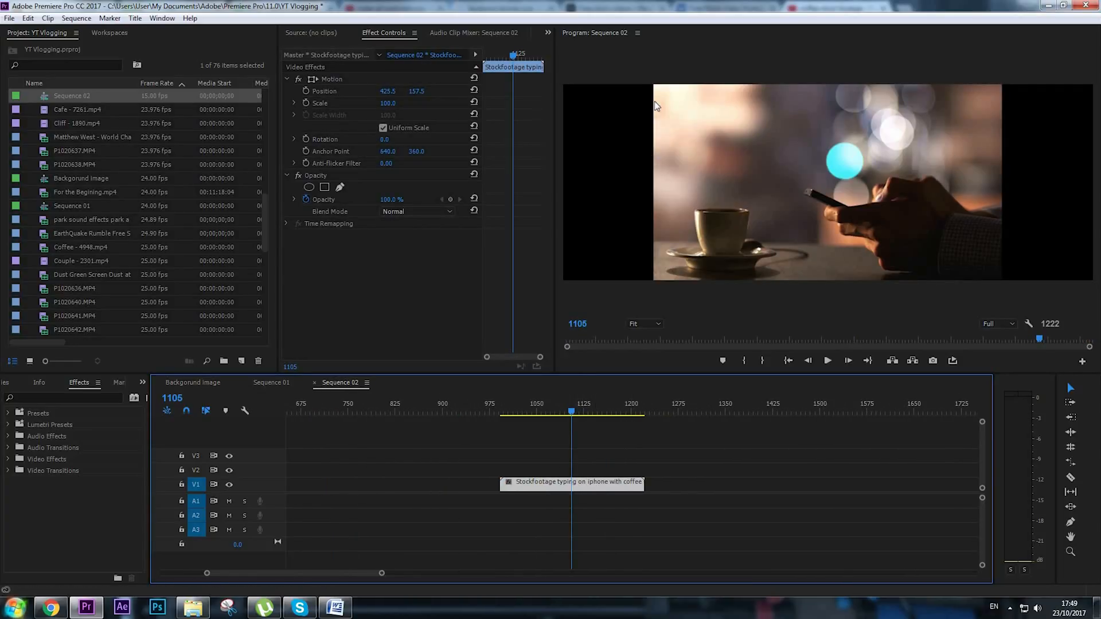
mouse_move(555, 212)
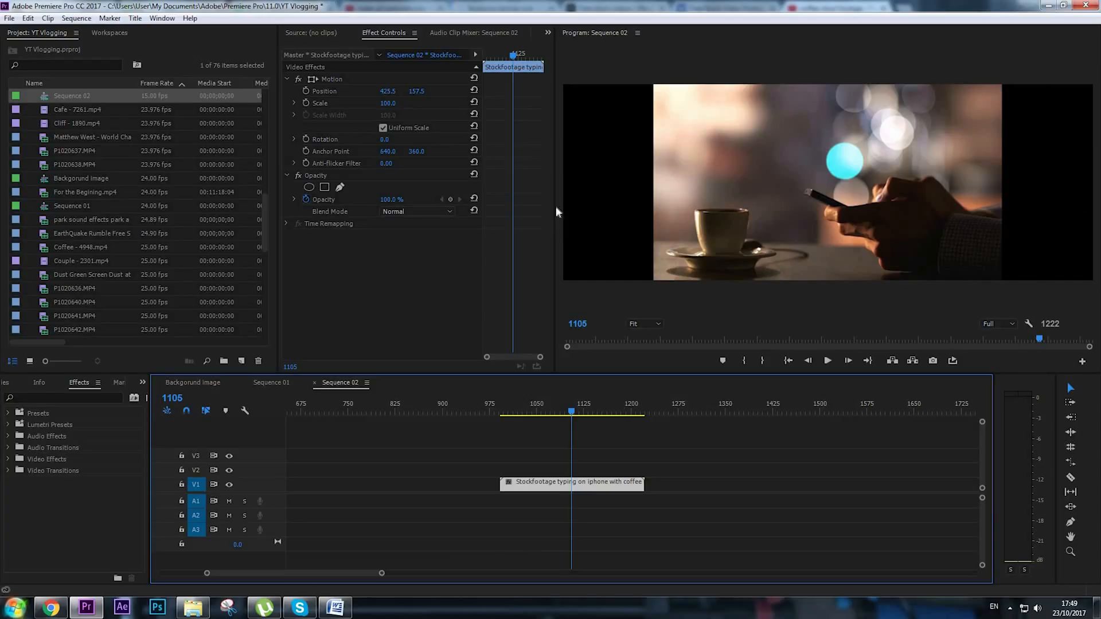
mouse_move(519, 368)
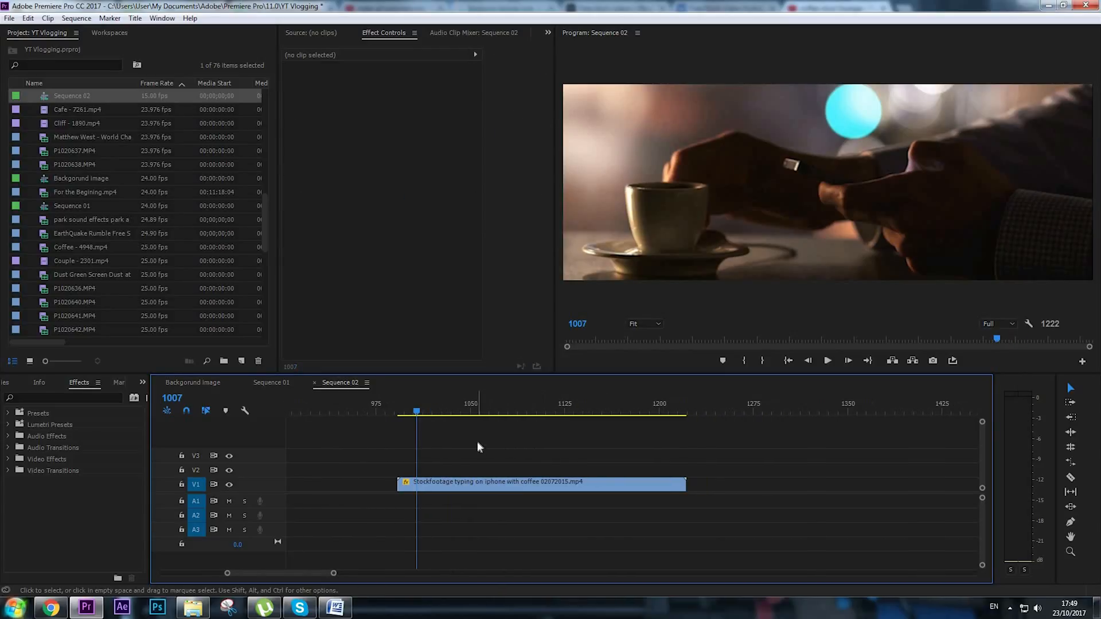
Step: Trim the second clip's end and set it to Reverse Speed in Speed/Duration
click(540, 483)
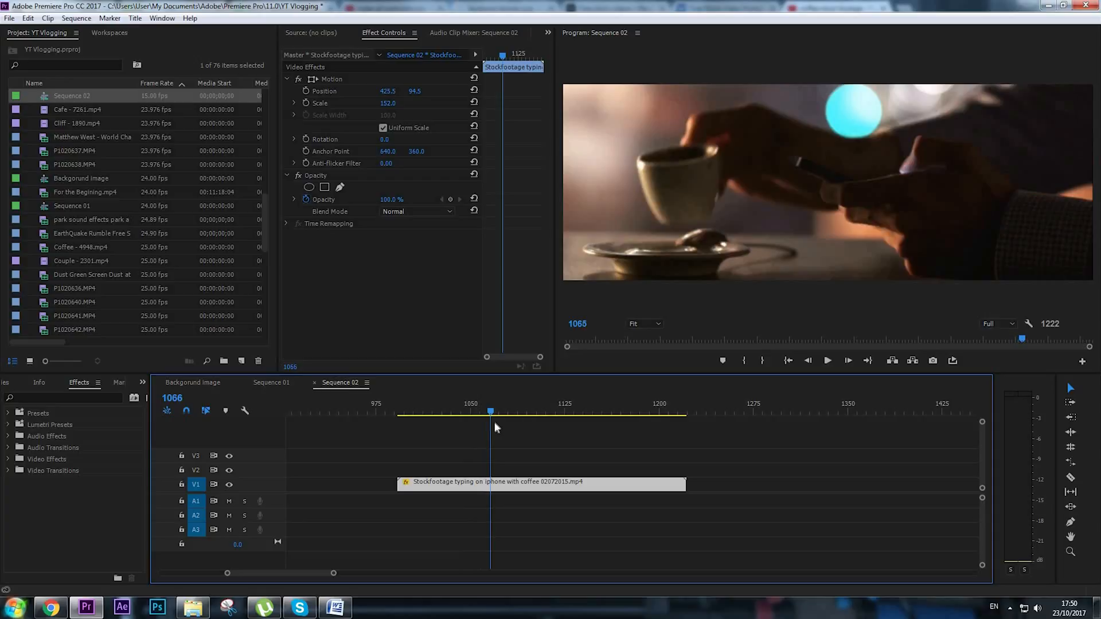
drag(489, 413, 506, 413)
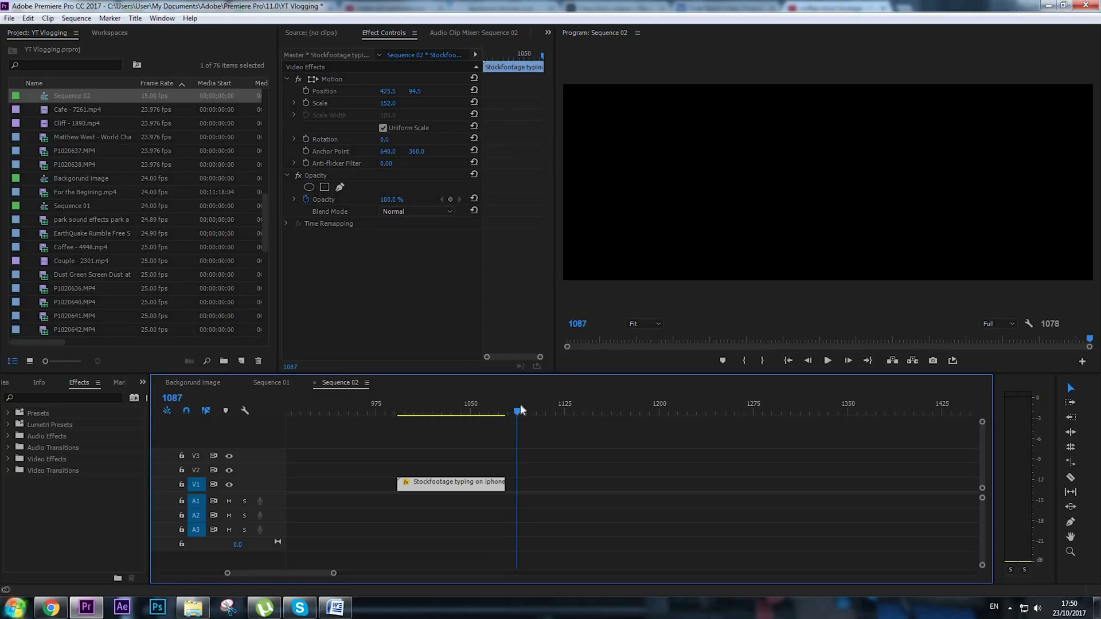
right_click(451, 482)
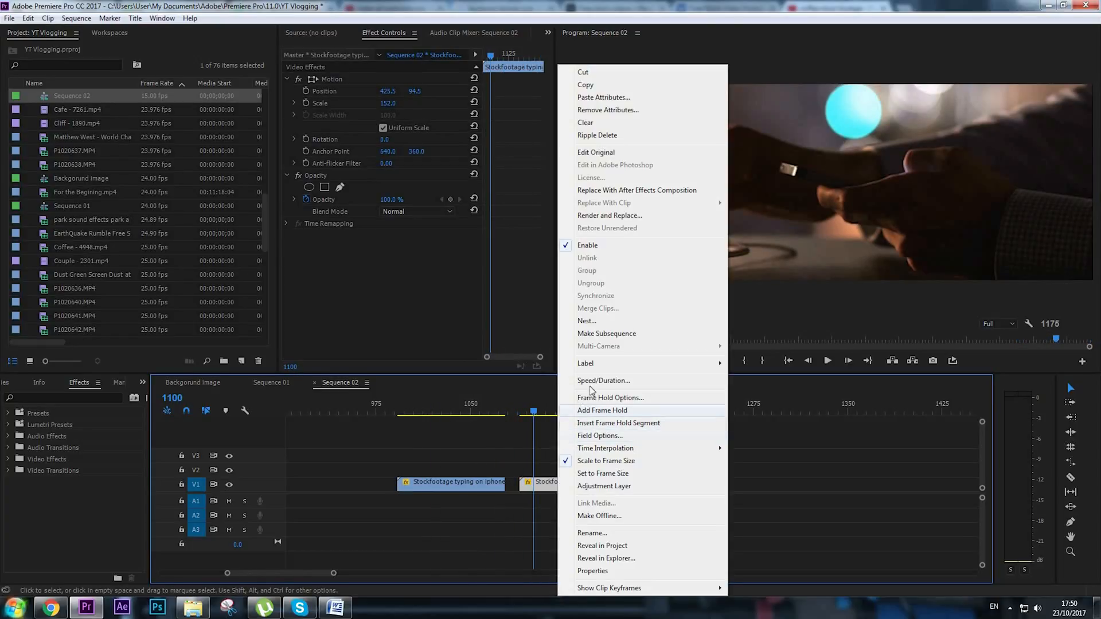
click(602, 380)
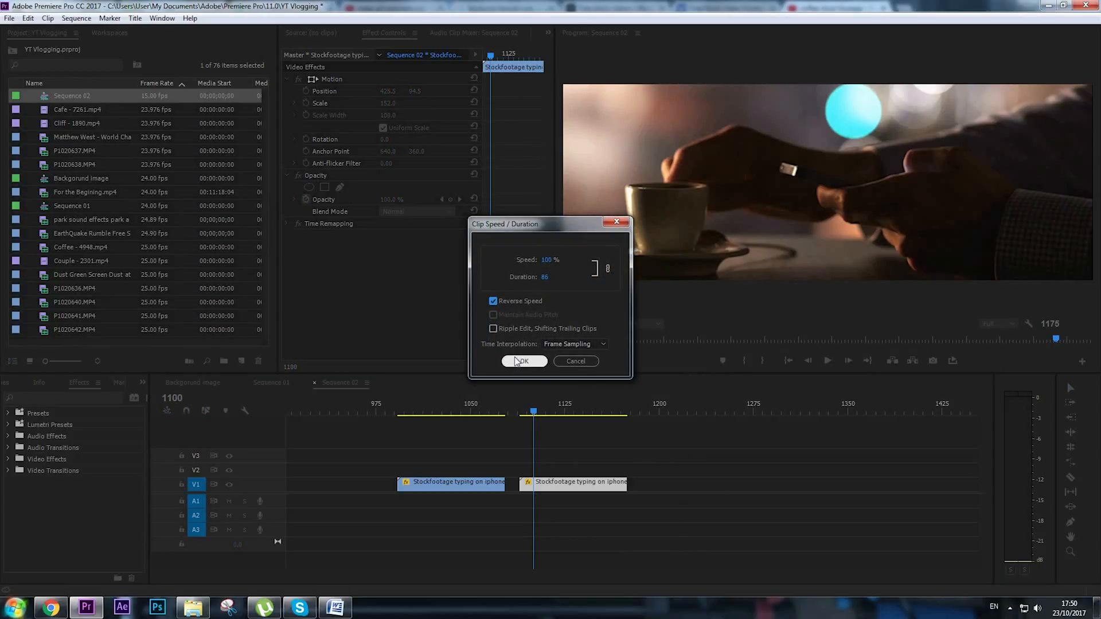
click(523, 362)
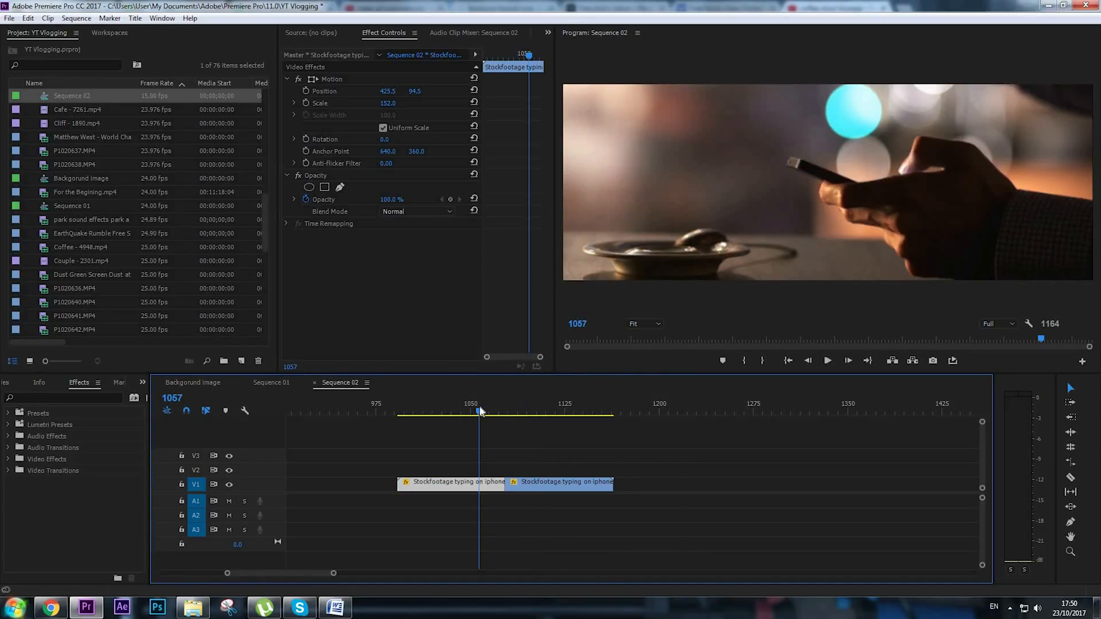
click(827, 361)
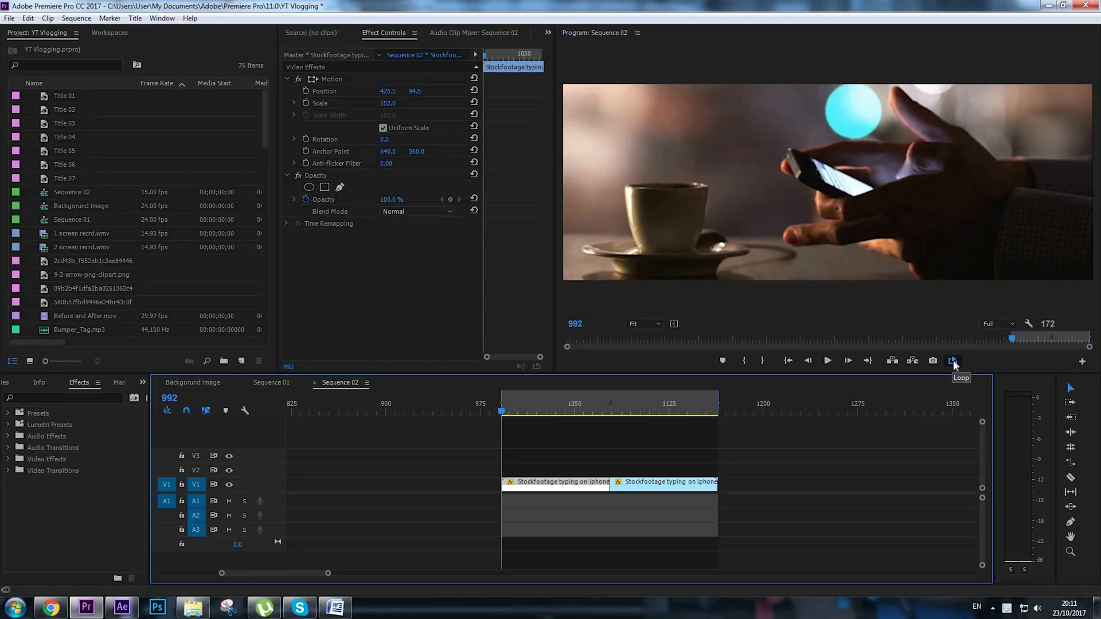
mouse_move(1056, 363)
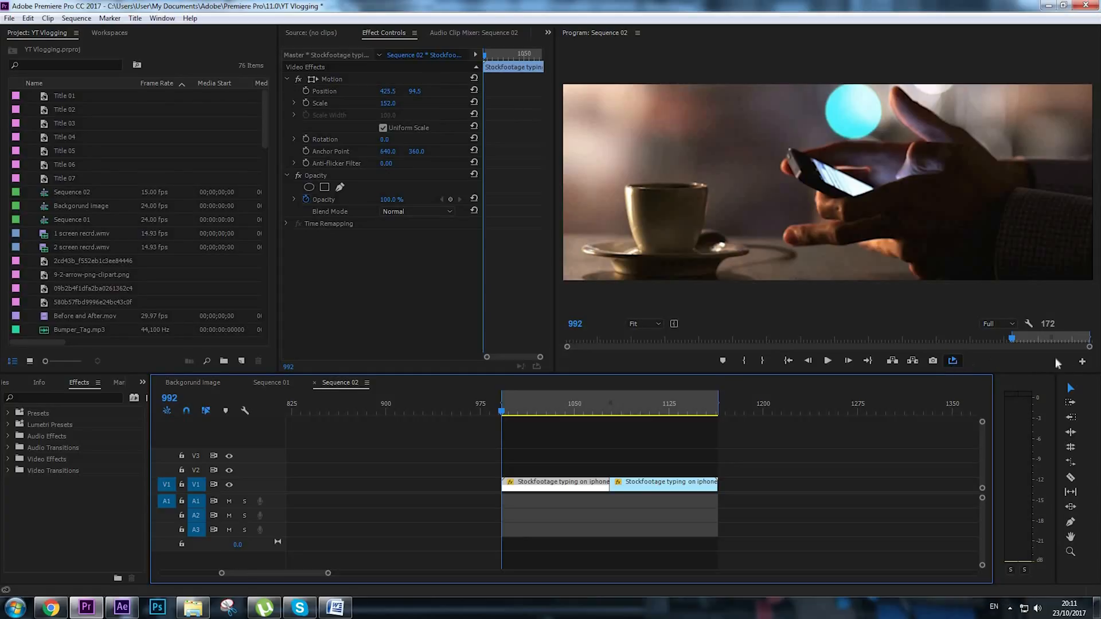
mouse_move(1083, 361)
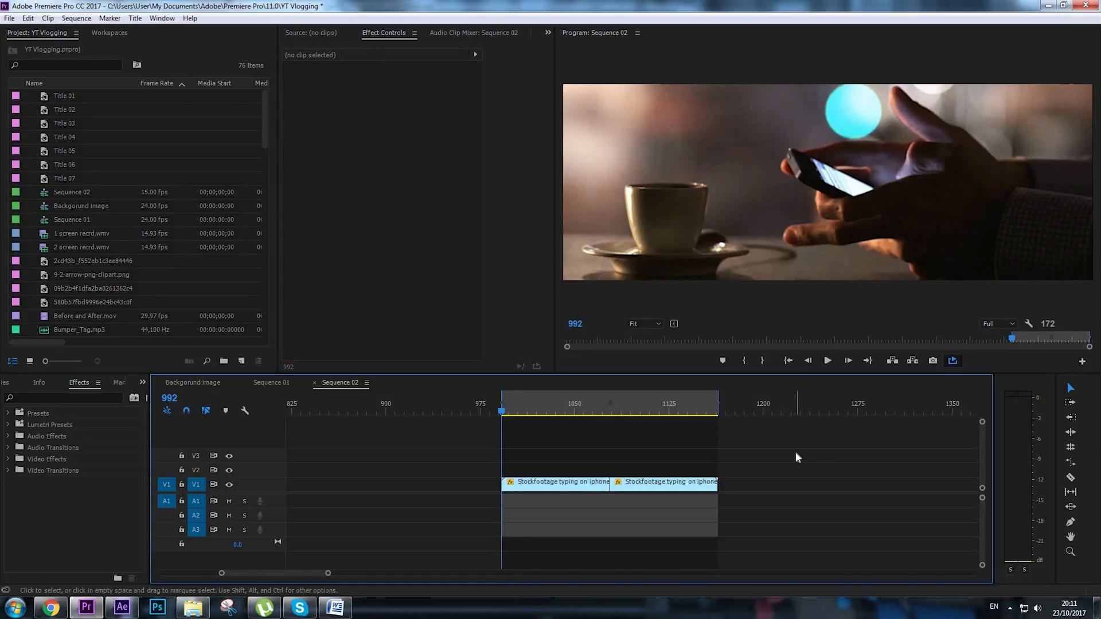
click(827, 360)
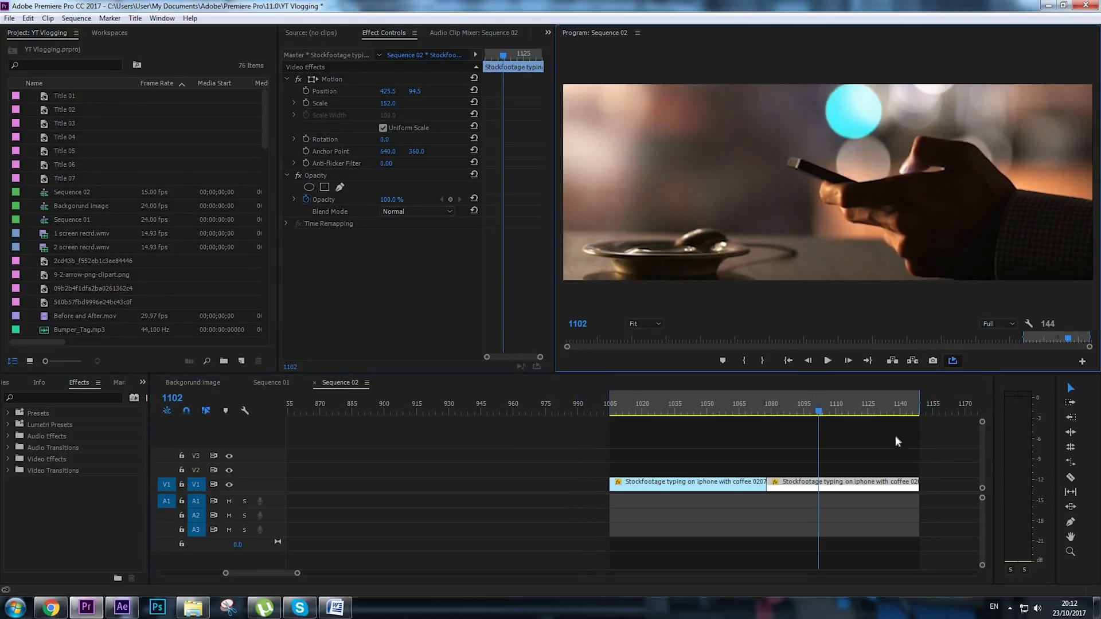
click(827, 360)
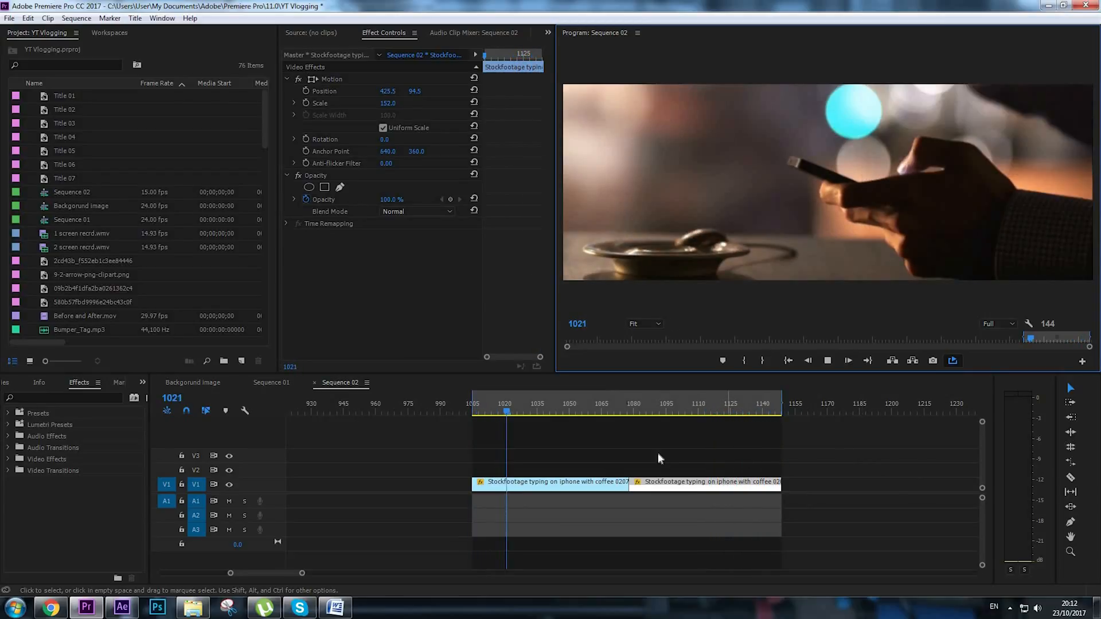
click(718, 410)
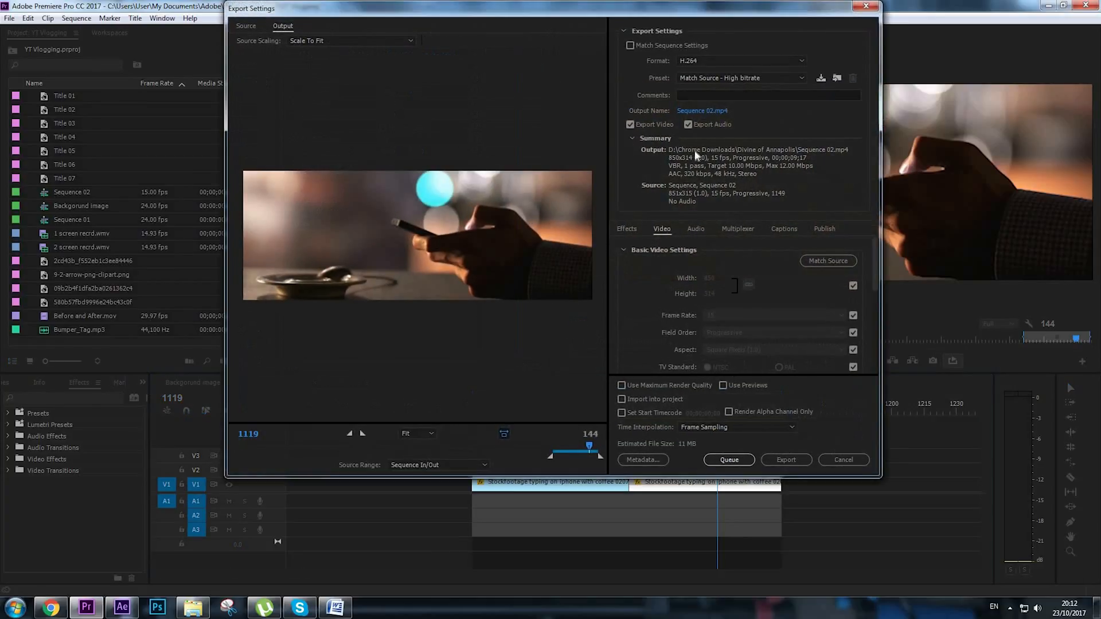
mouse_move(736, 346)
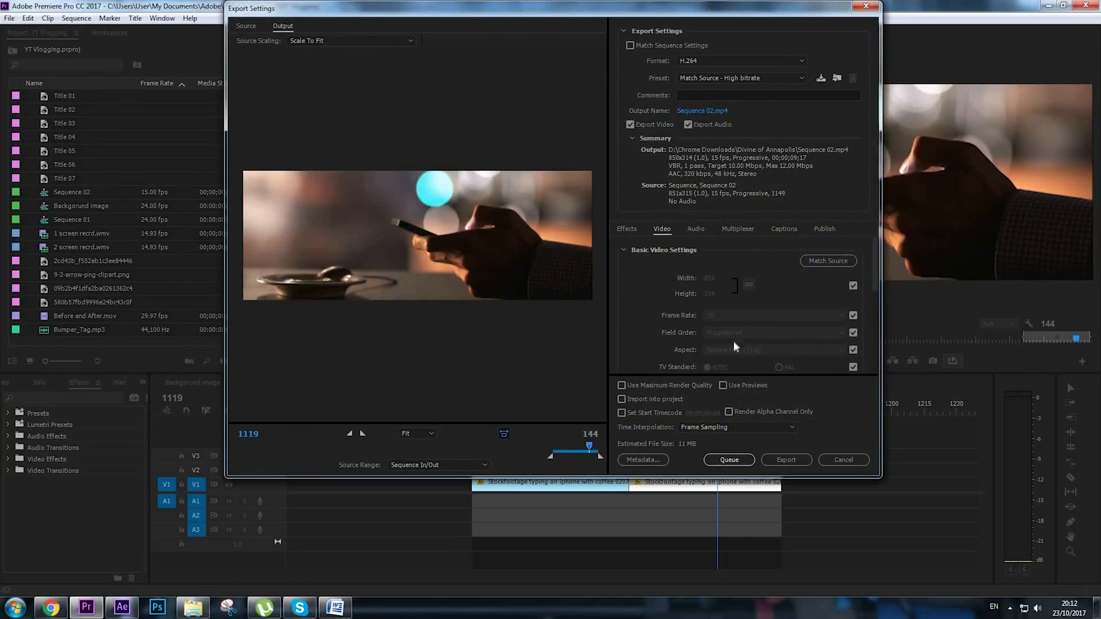
mouse_move(713, 63)
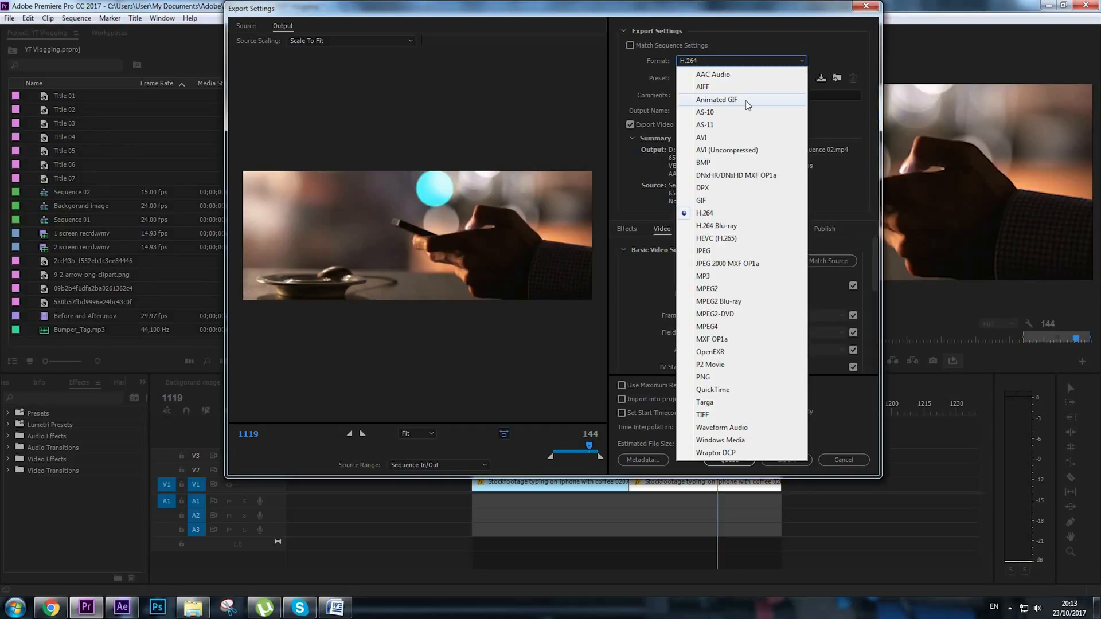
Step: Choose Animated GIF as the export format and go to set the output name
click(716, 98)
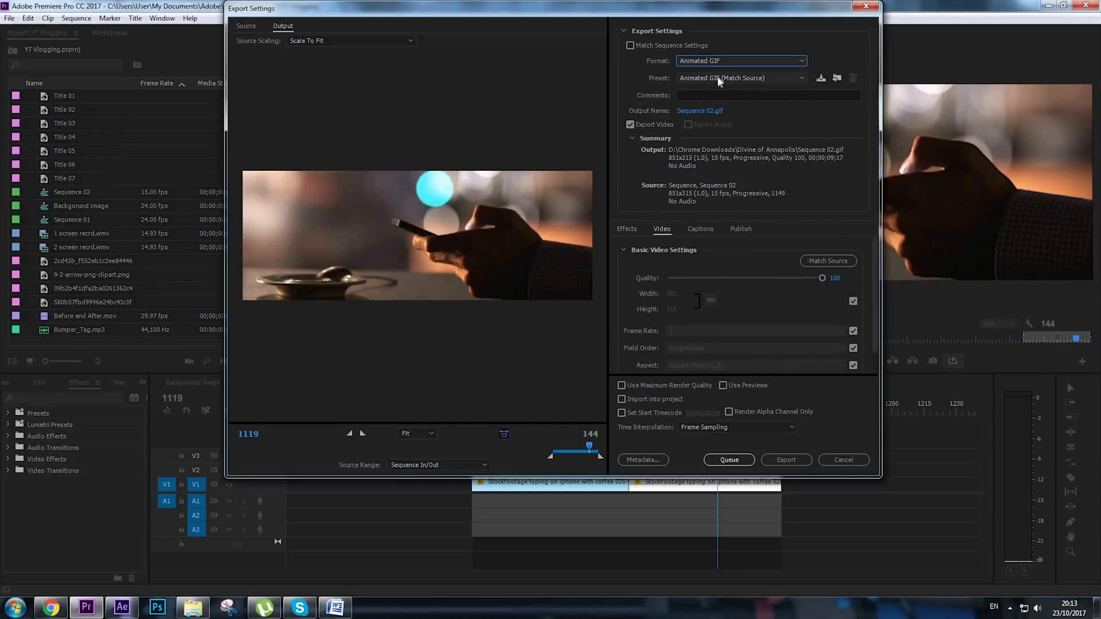
mouse_move(714, 83)
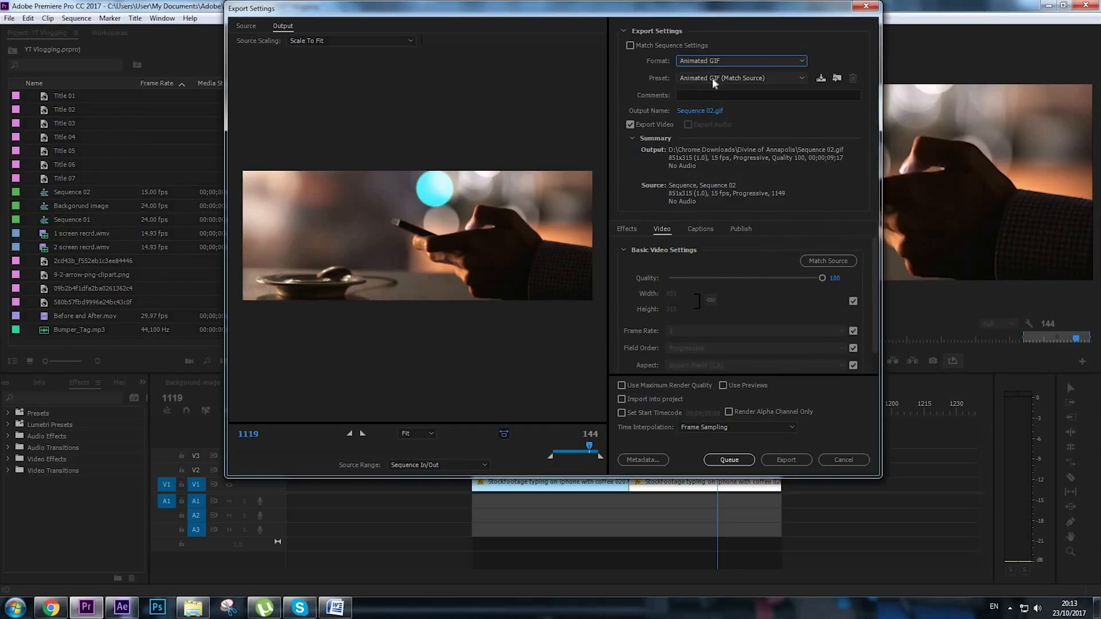
mouse_move(651, 355)
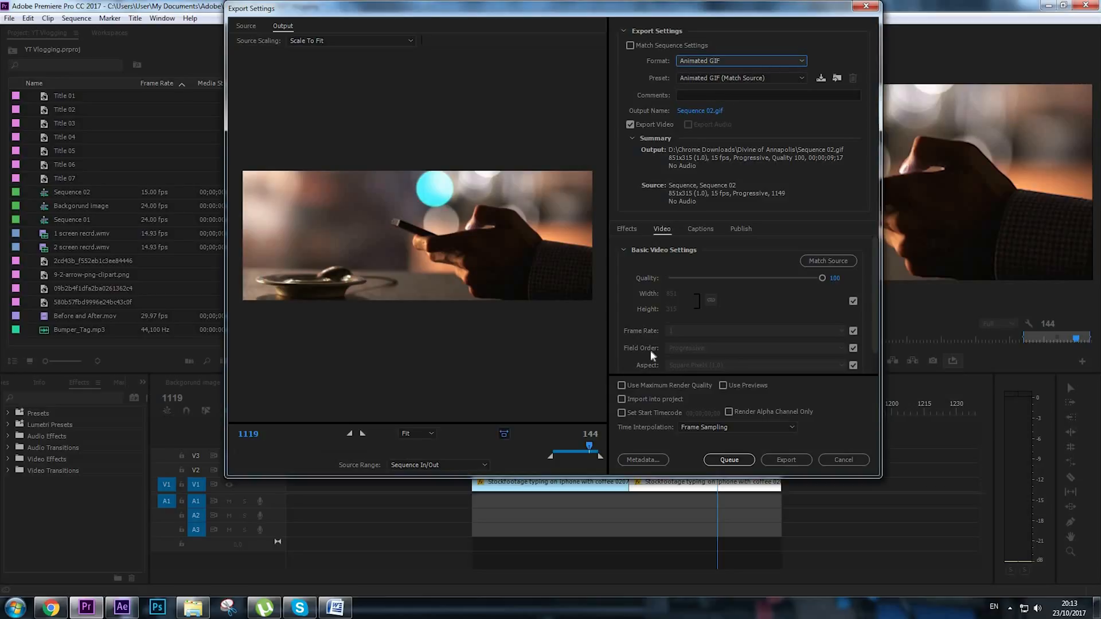
click(700, 110)
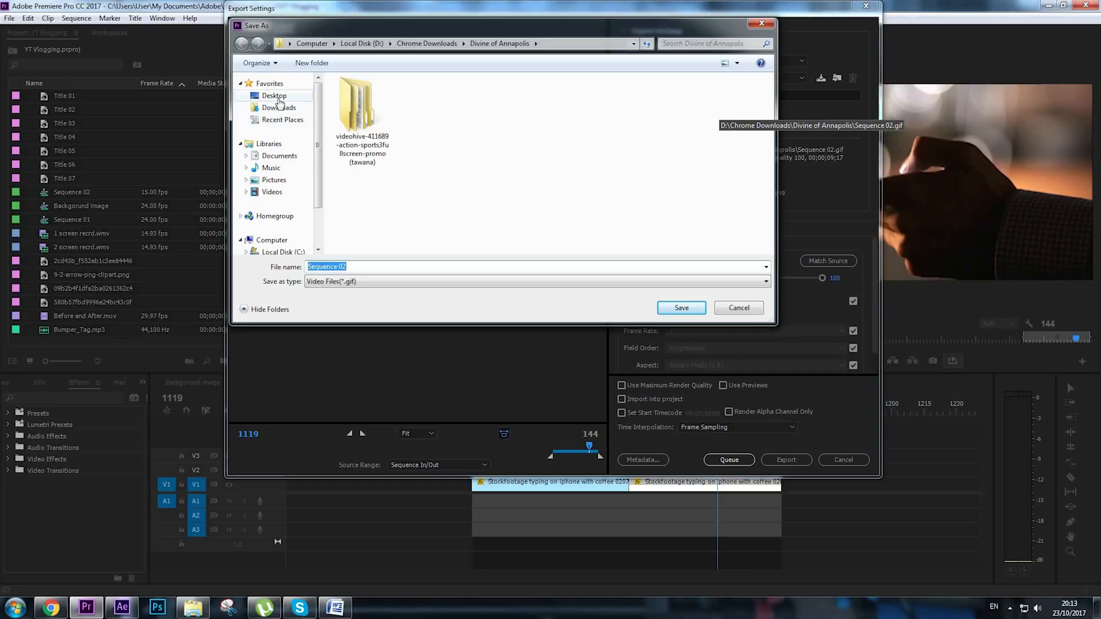
Step: Save the GIF to the Desktop as 'Animated GIF for FB'
click(275, 95)
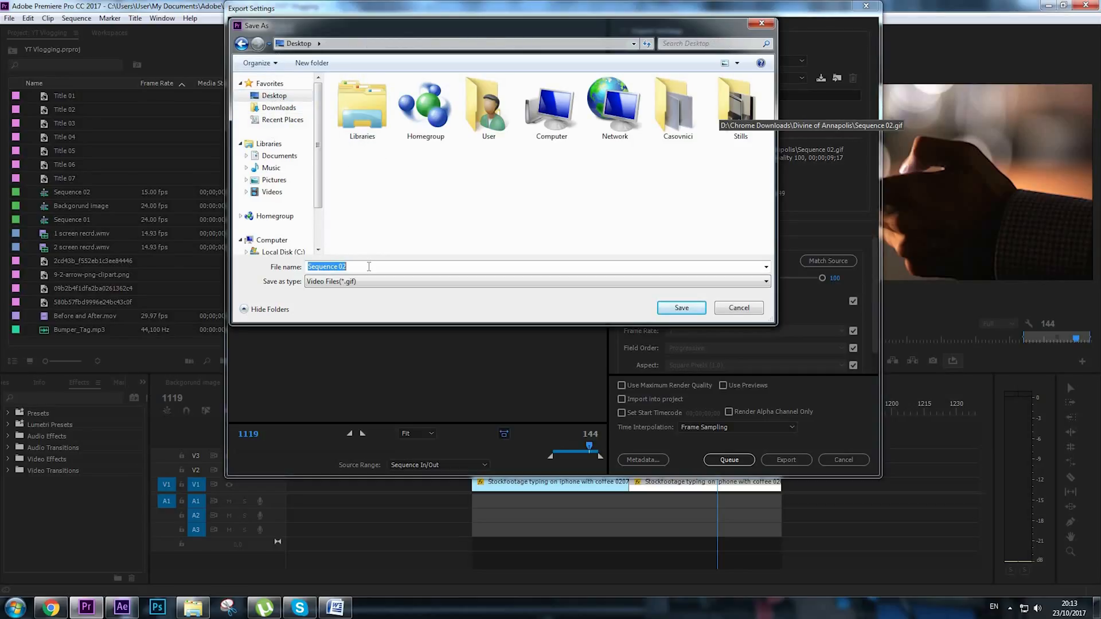
text(Animated GIF for)
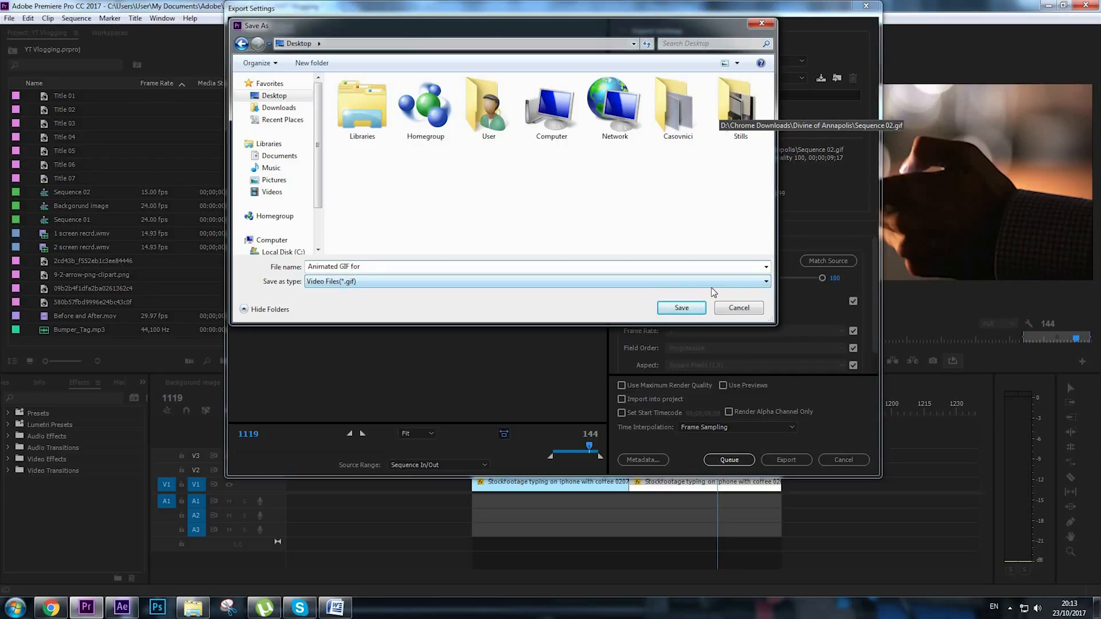
text(FB)
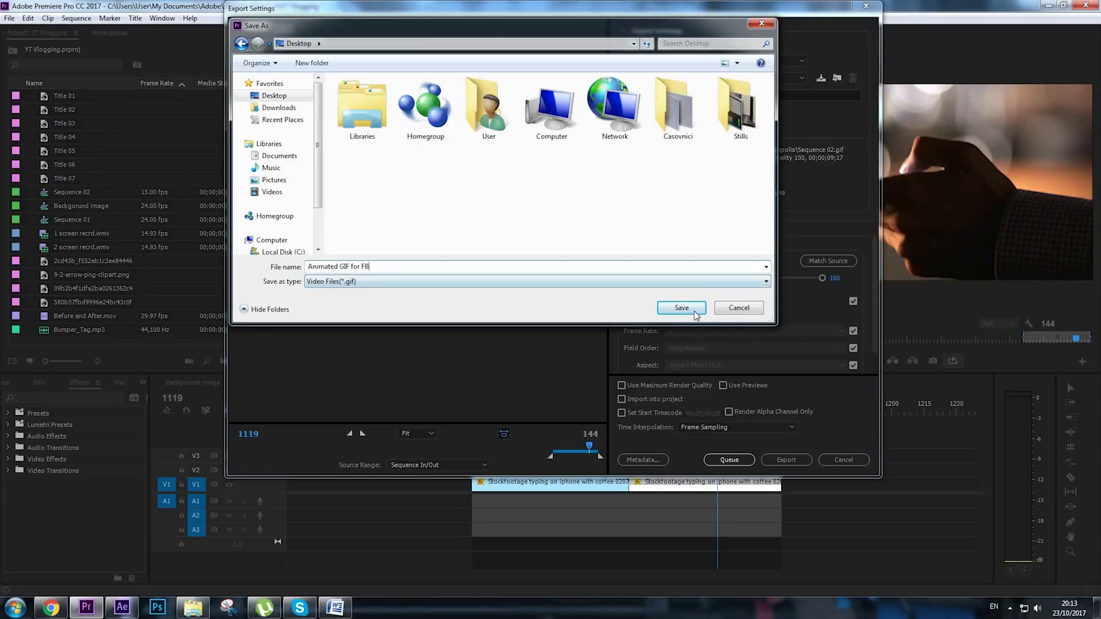
click(681, 307)
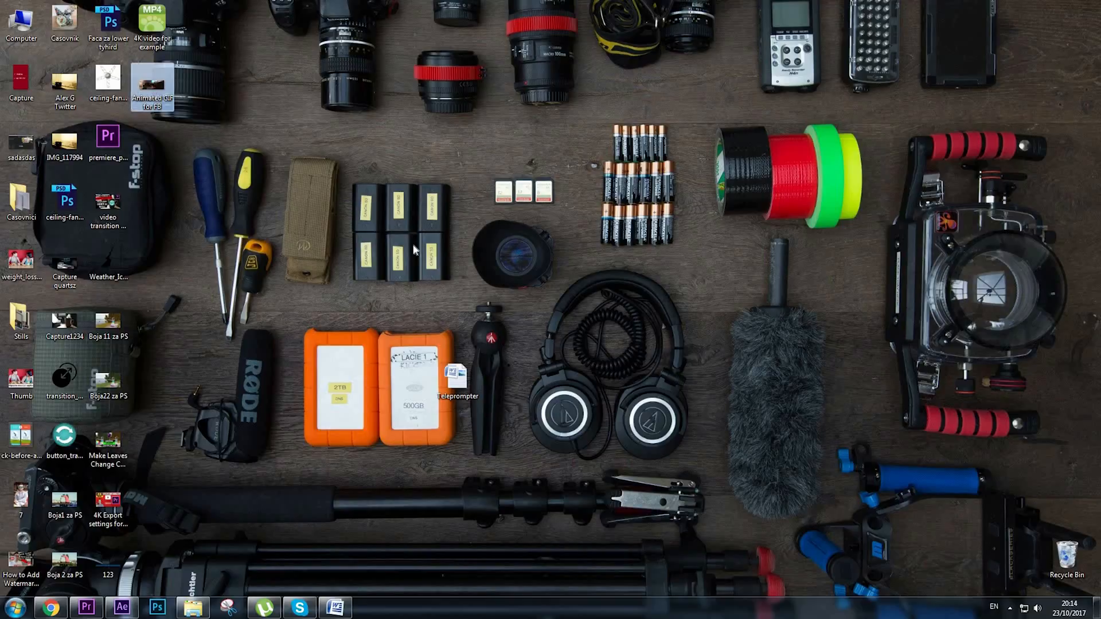
Step: Open 'Animated GIF for FB' from the desktop in Internet Explorer and dismiss its welcome dialog
double_click(153, 84)
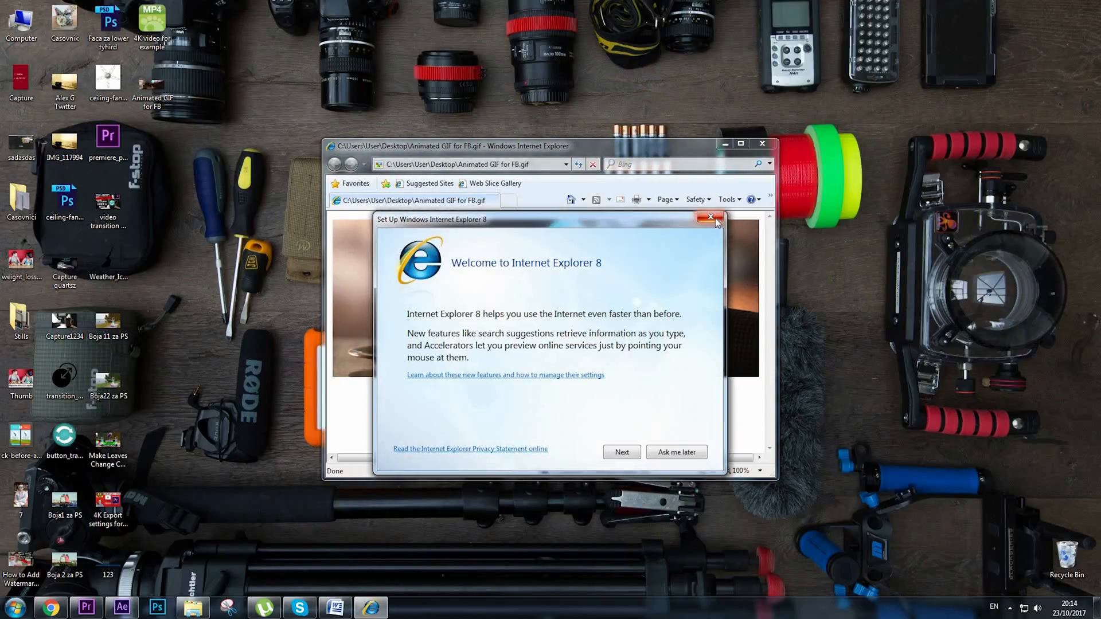
click(711, 217)
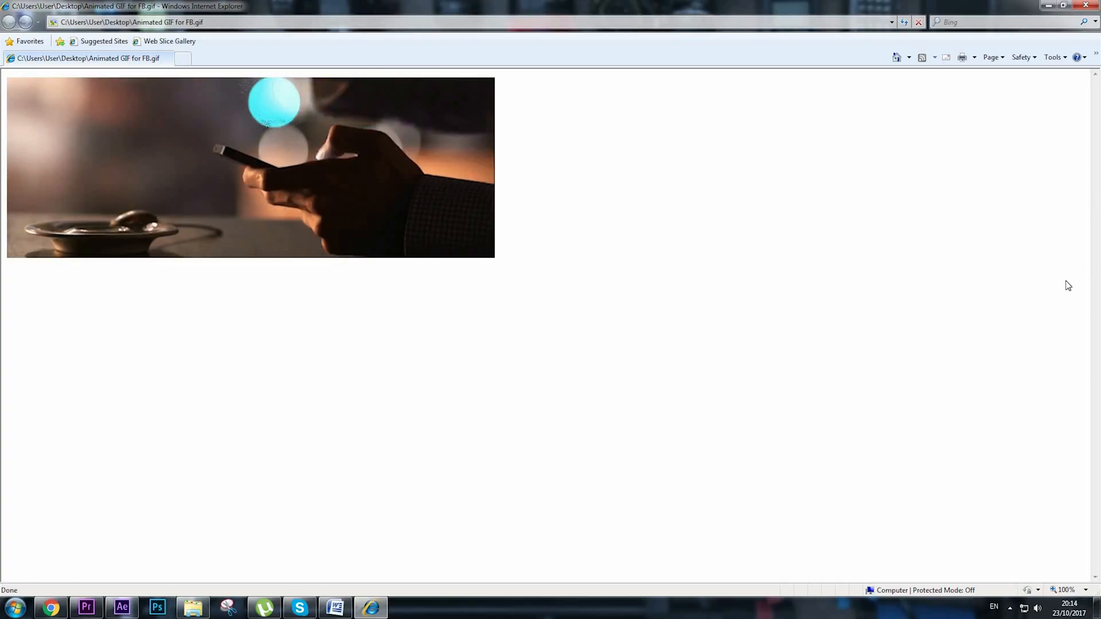